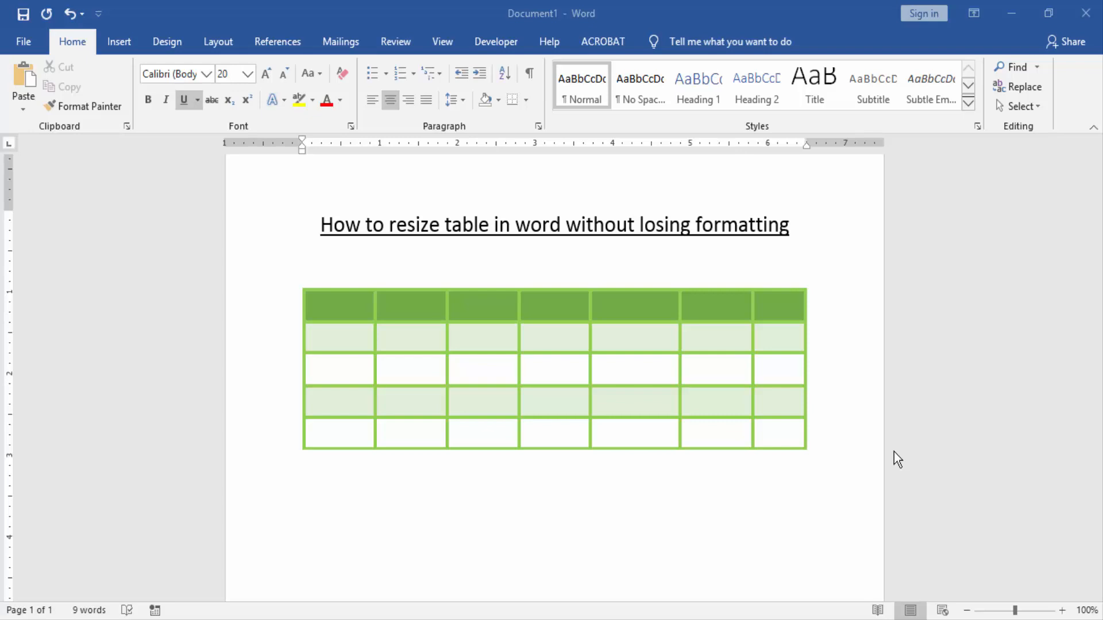
pyautogui.moveTo(891, 450)
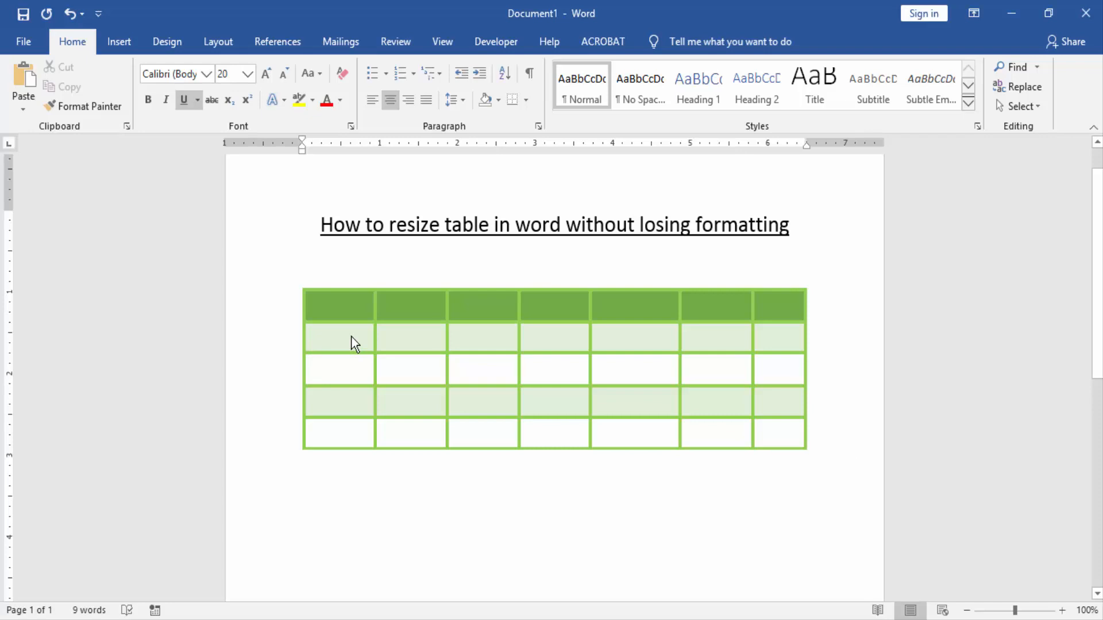
# Make the second row taller, then narrow the second column to widen the third
pyautogui.click(339, 306)
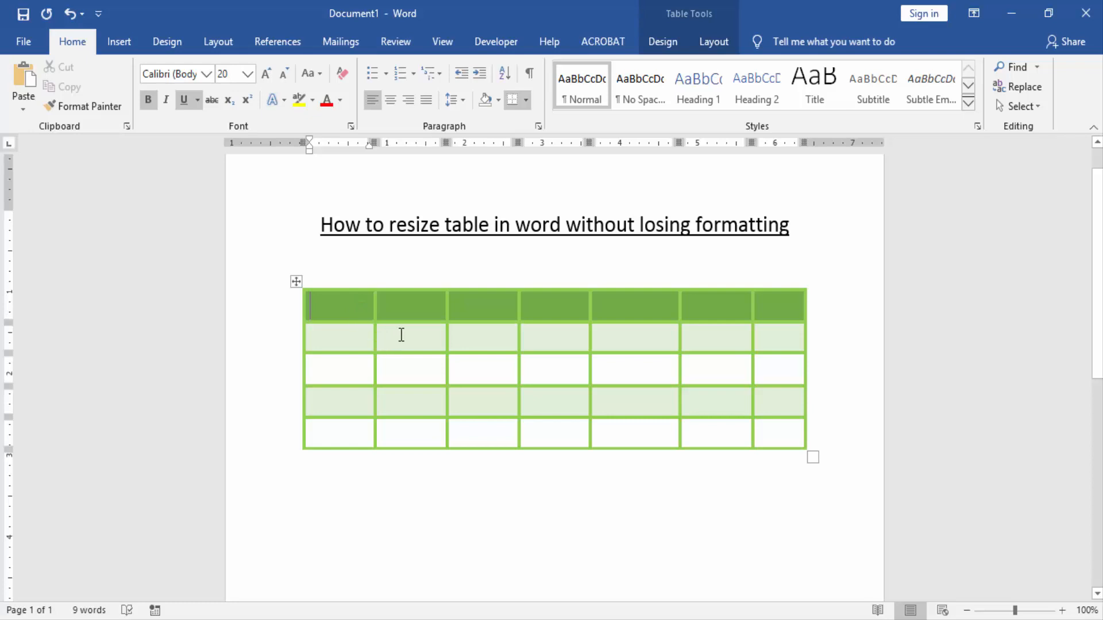
pyautogui.moveTo(417, 334); pyautogui.dragTo(417, 399)
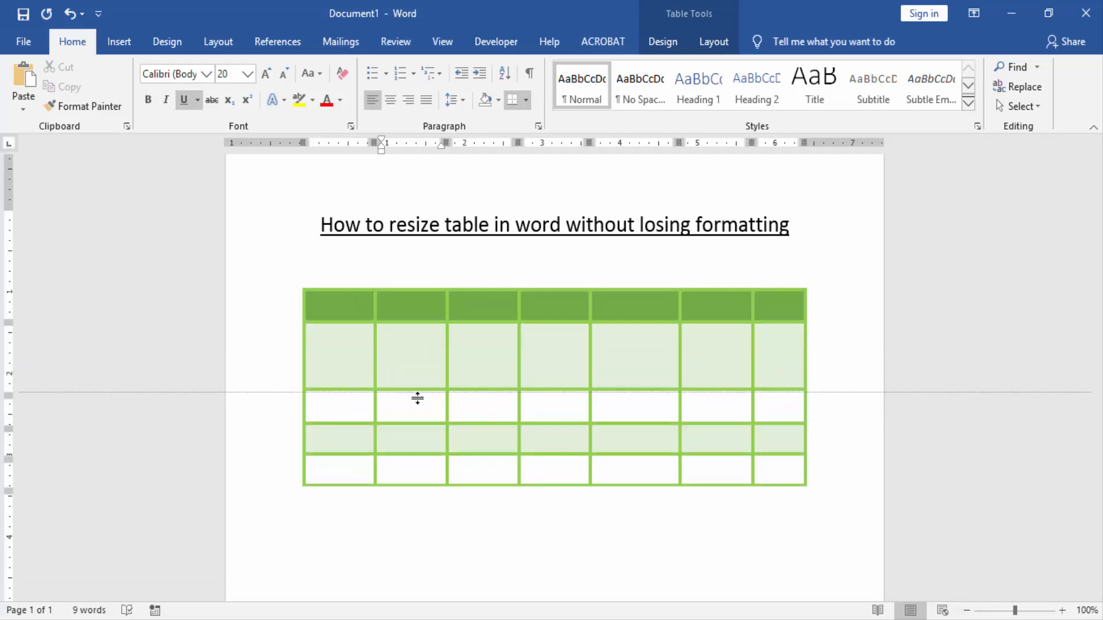
pyautogui.moveTo(417, 399); pyautogui.dragTo(406, 450)
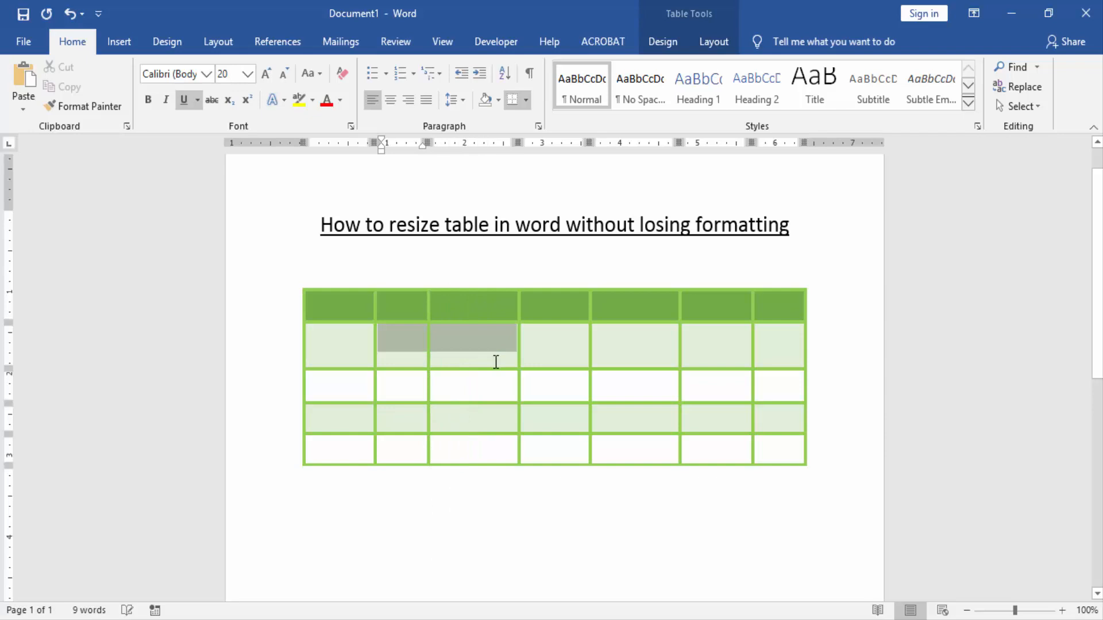
# Merge the selected third-row cells via the Layout ribbon, then stretch the whole table larger
pyautogui.click(713, 42)
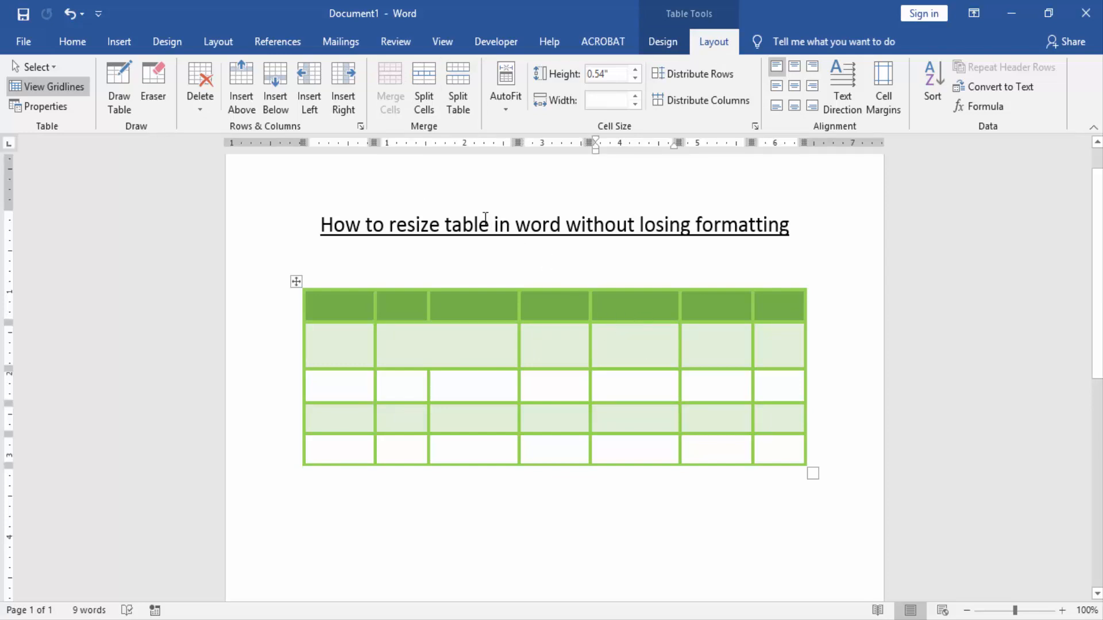
pyautogui.moveTo(443, 82)
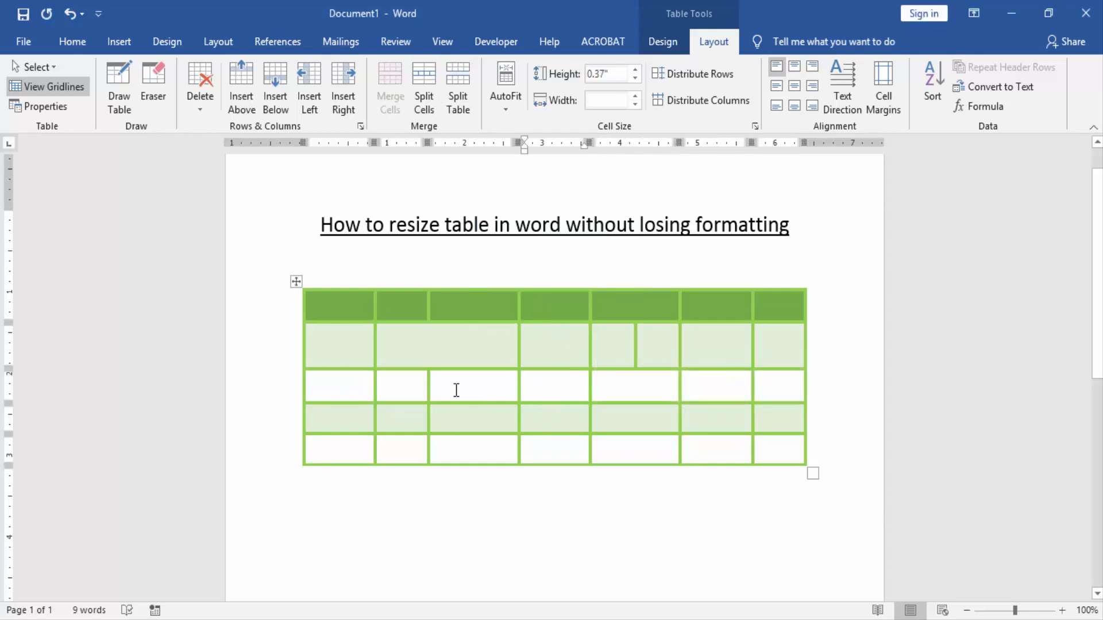
pyautogui.click(556, 391)
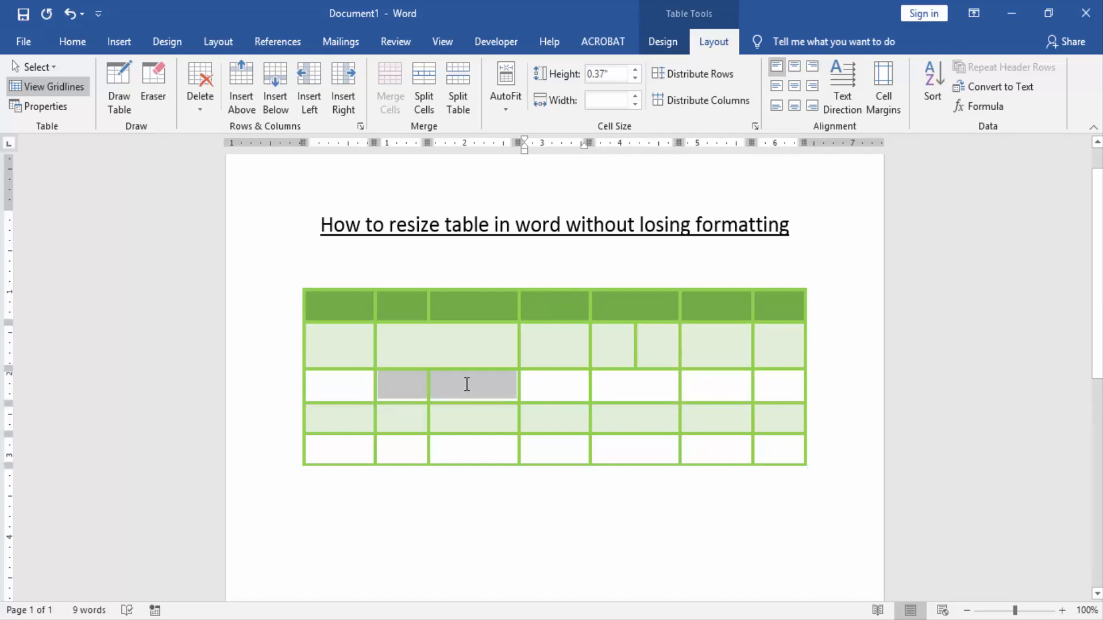
pyautogui.click(389, 90)
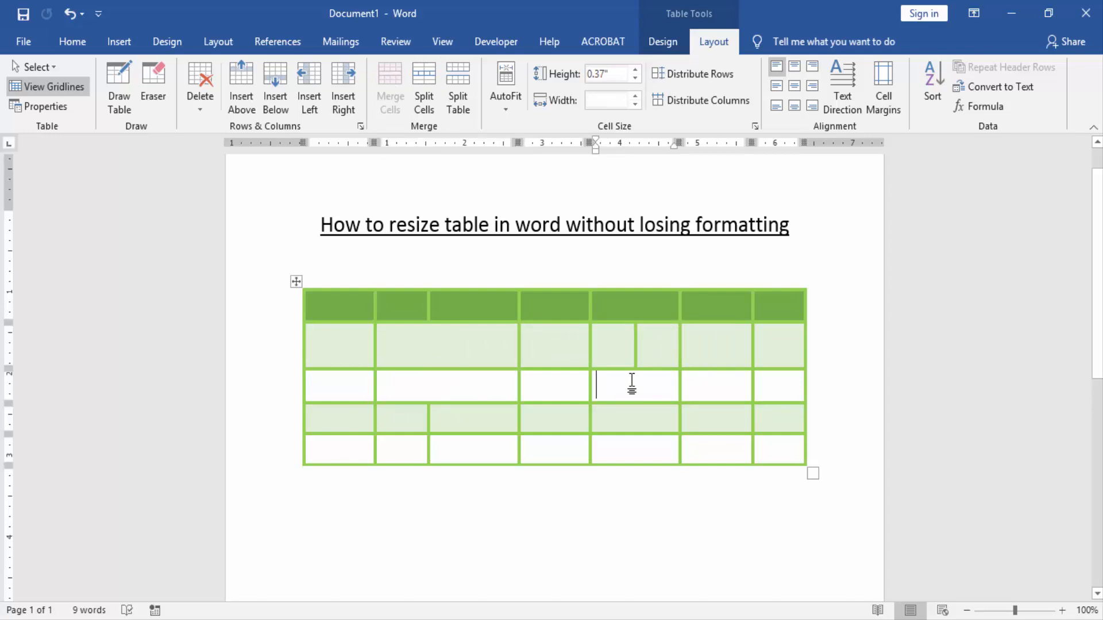
pyautogui.moveTo(806, 473)
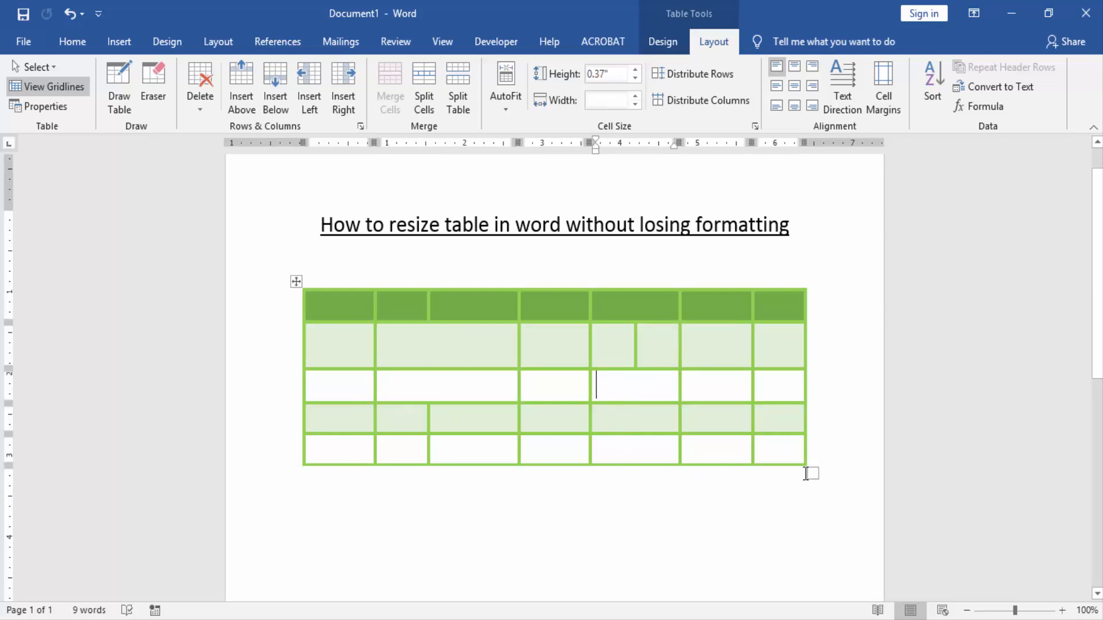
pyautogui.moveTo(810, 472); pyautogui.dragTo(810, 556)
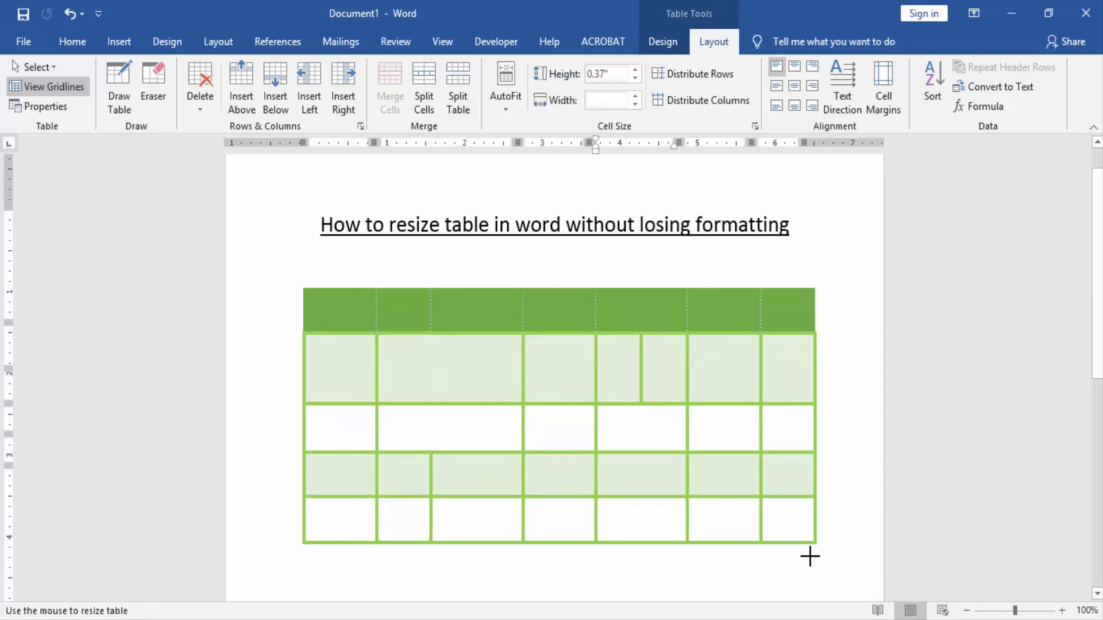